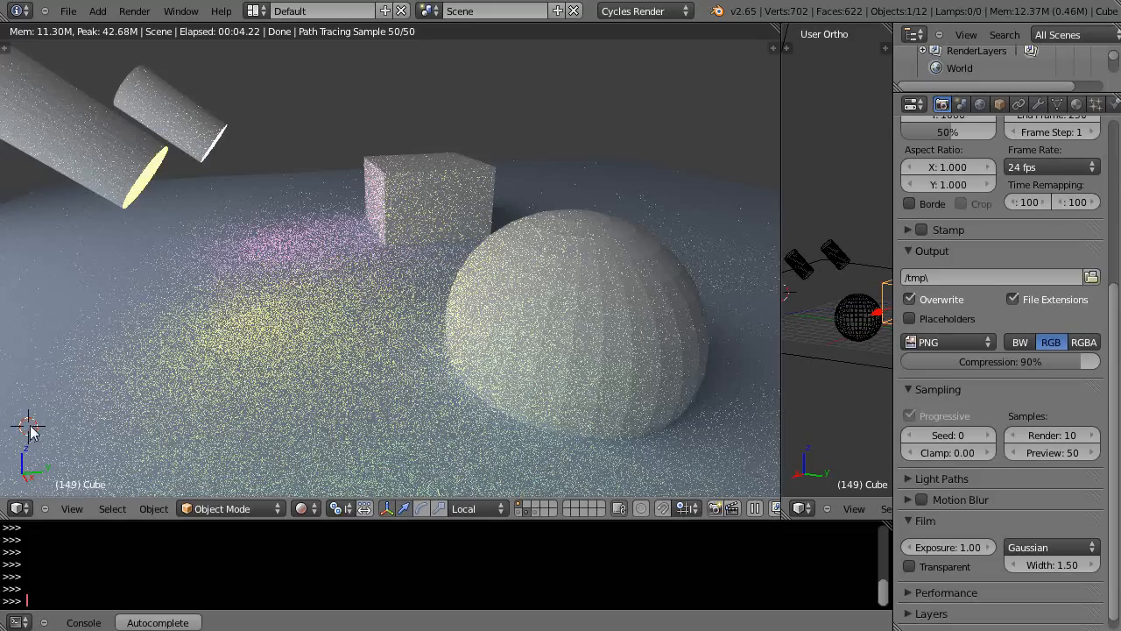
pyautogui.moveTo(184, 137)
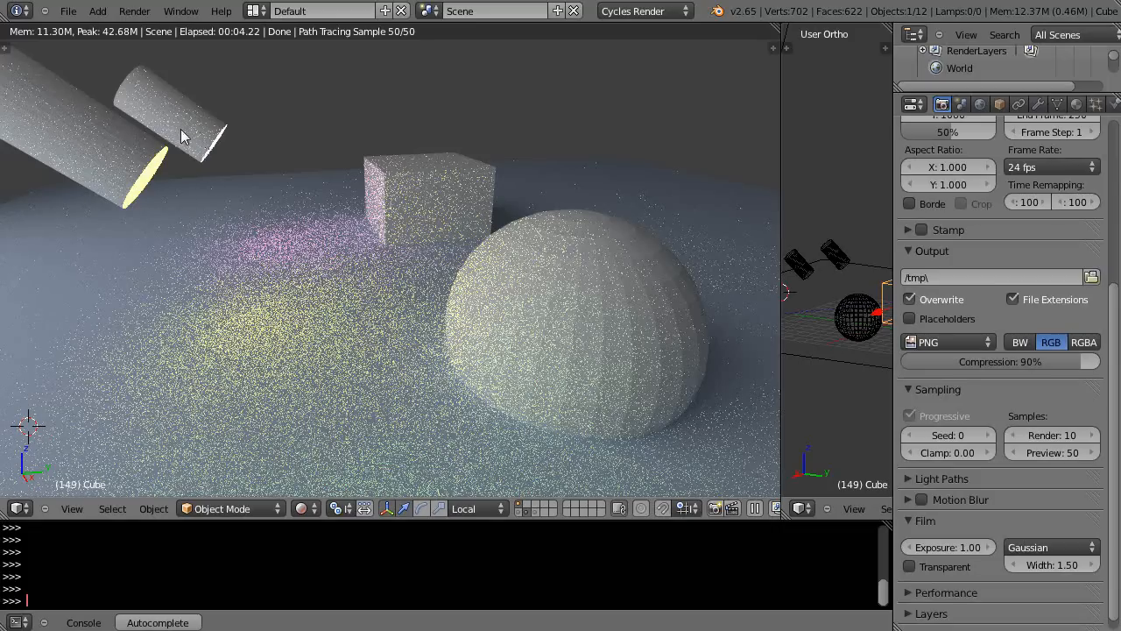
pyautogui.moveTo(421, 413)
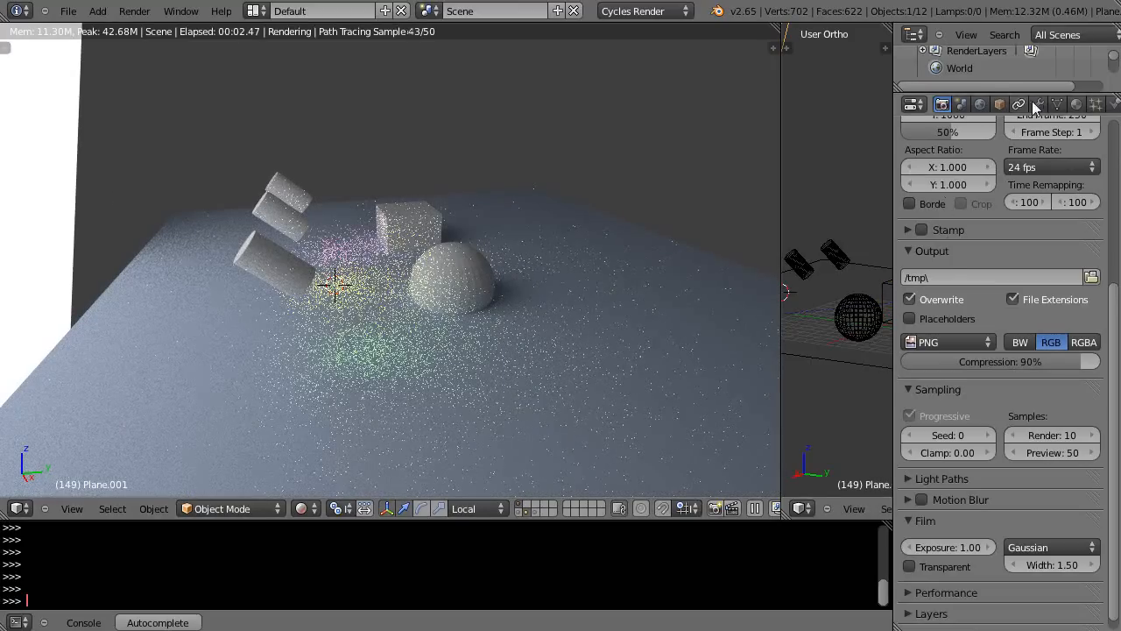
# Return the viewport to the close-up view of the spotlit cylinders, cube and sphere
pyautogui.click(1076, 105)
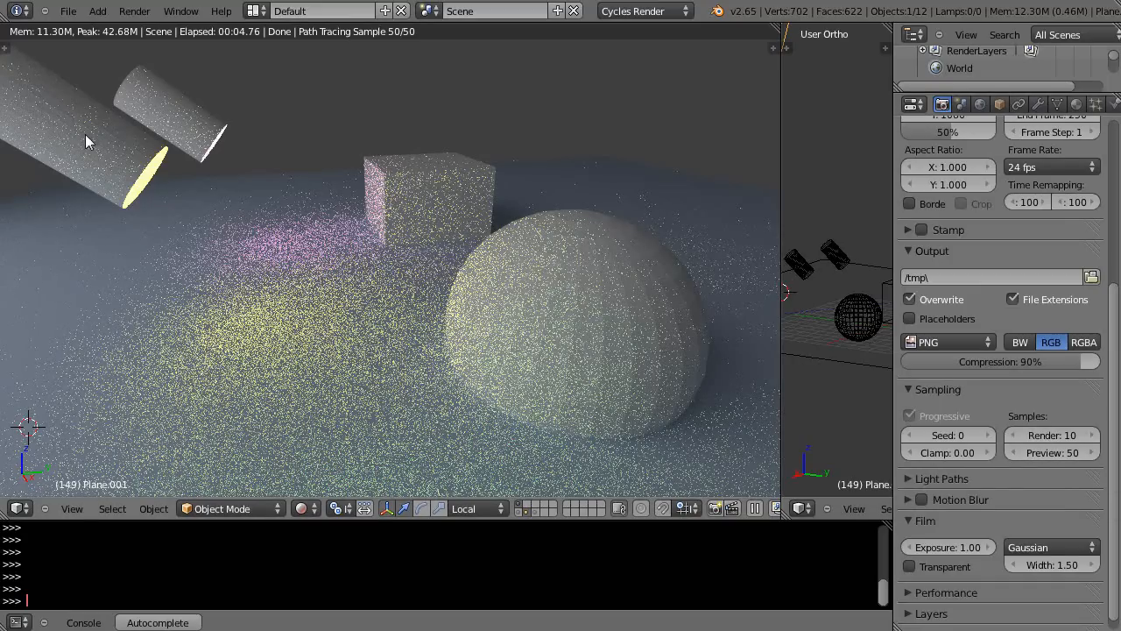
pyautogui.moveTo(174, 154)
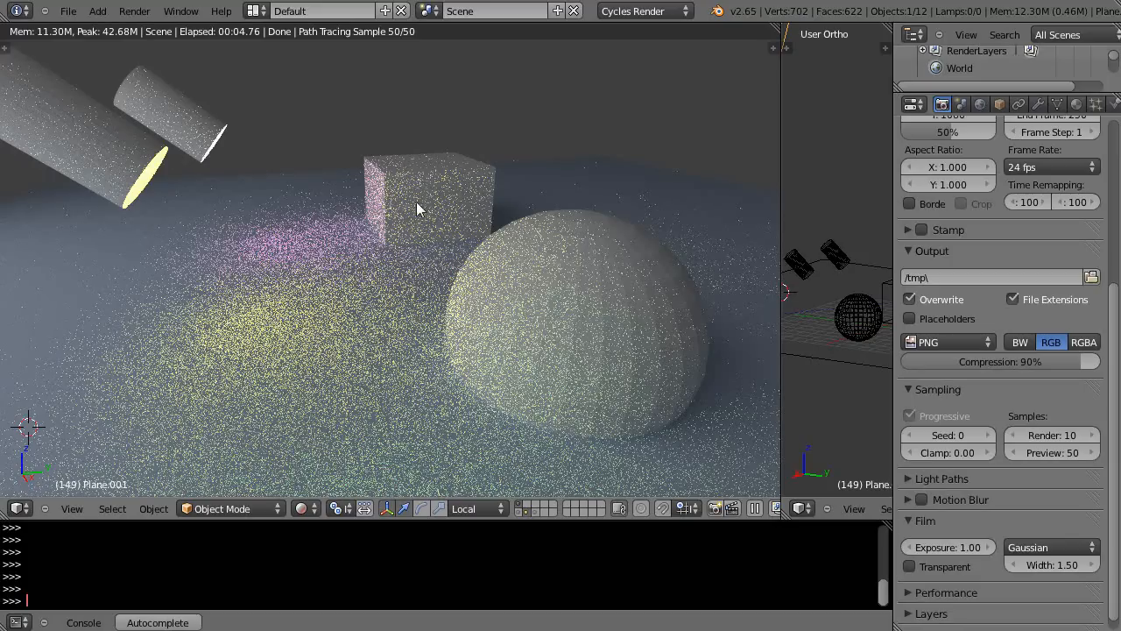
pyautogui.moveTo(456, 249)
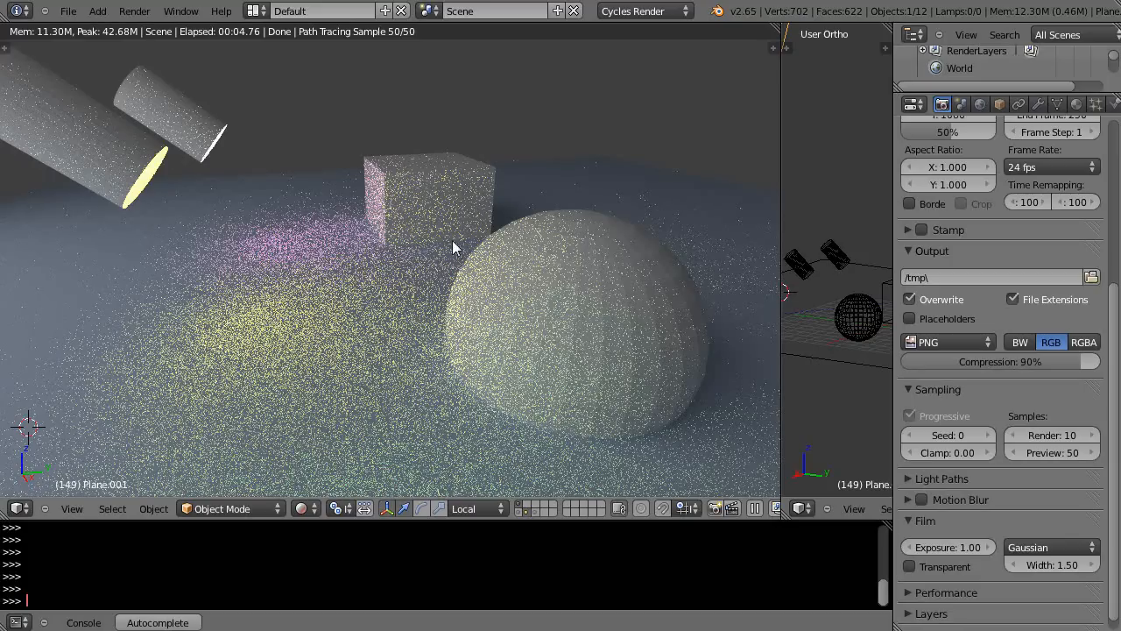
pyautogui.moveTo(102, 148)
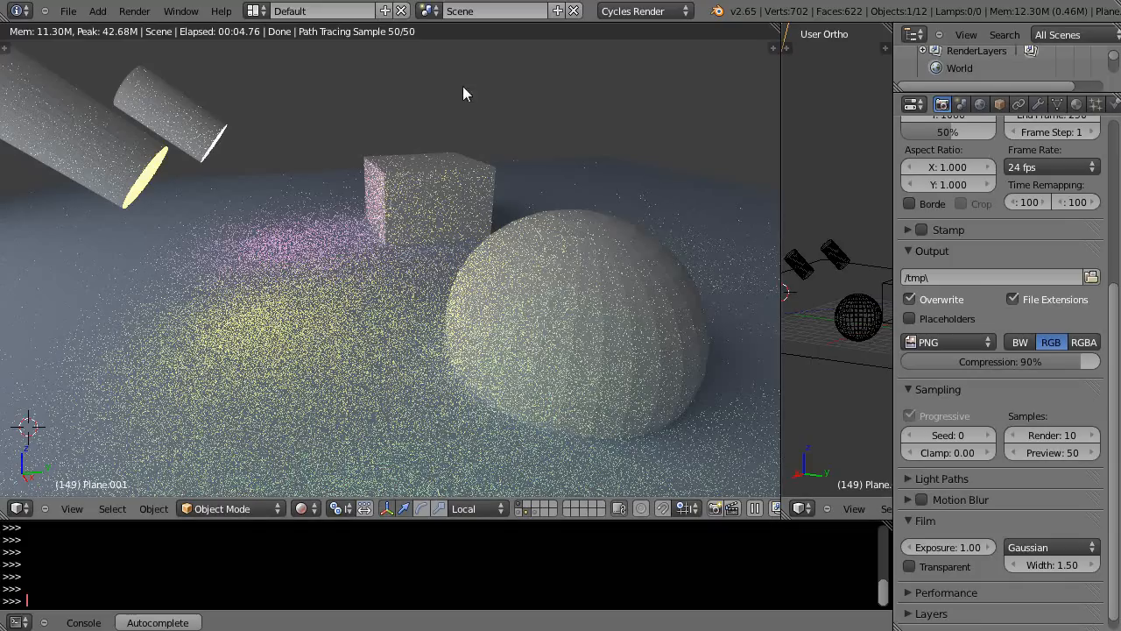
pyautogui.moveTo(256, 42)
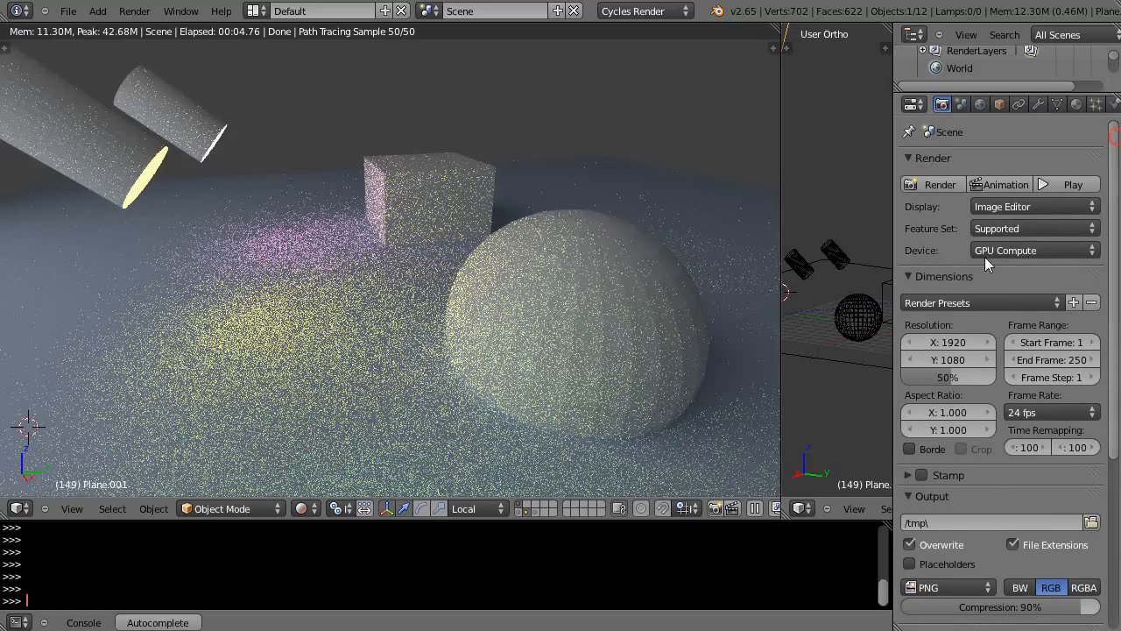
pyautogui.moveTo(578, 359)
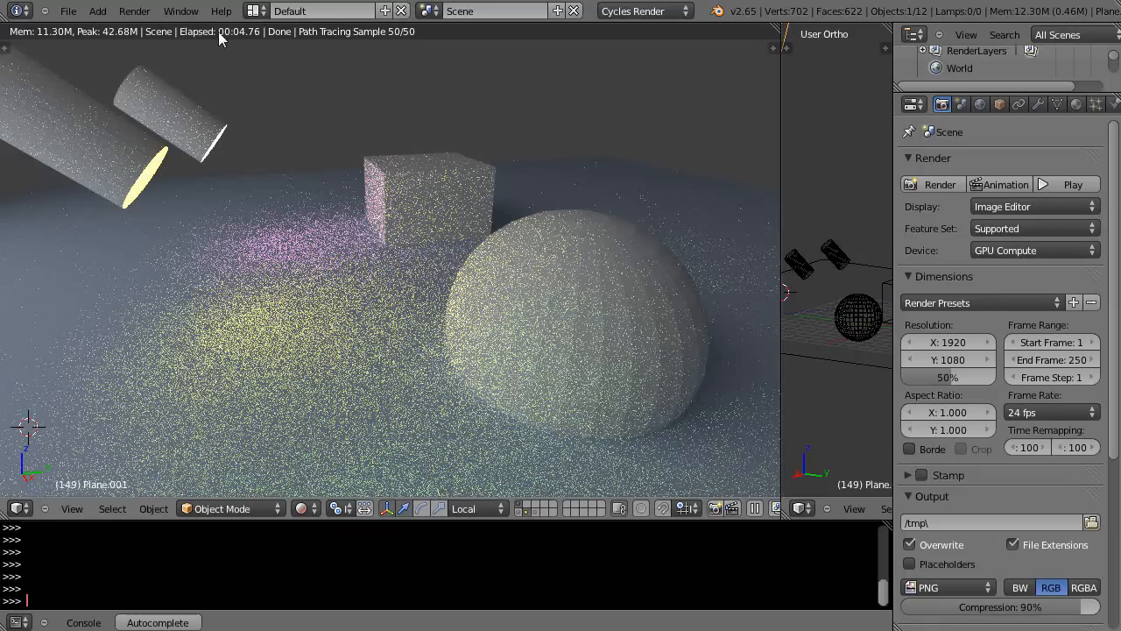
pyautogui.moveTo(624, 351)
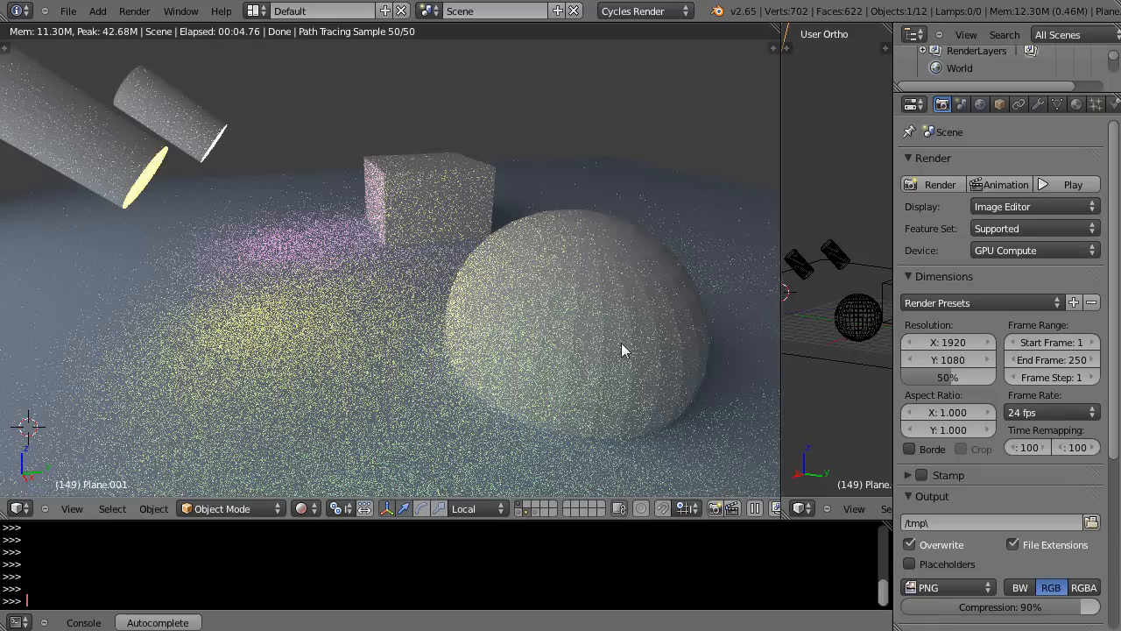
pyautogui.moveTo(1027, 463)
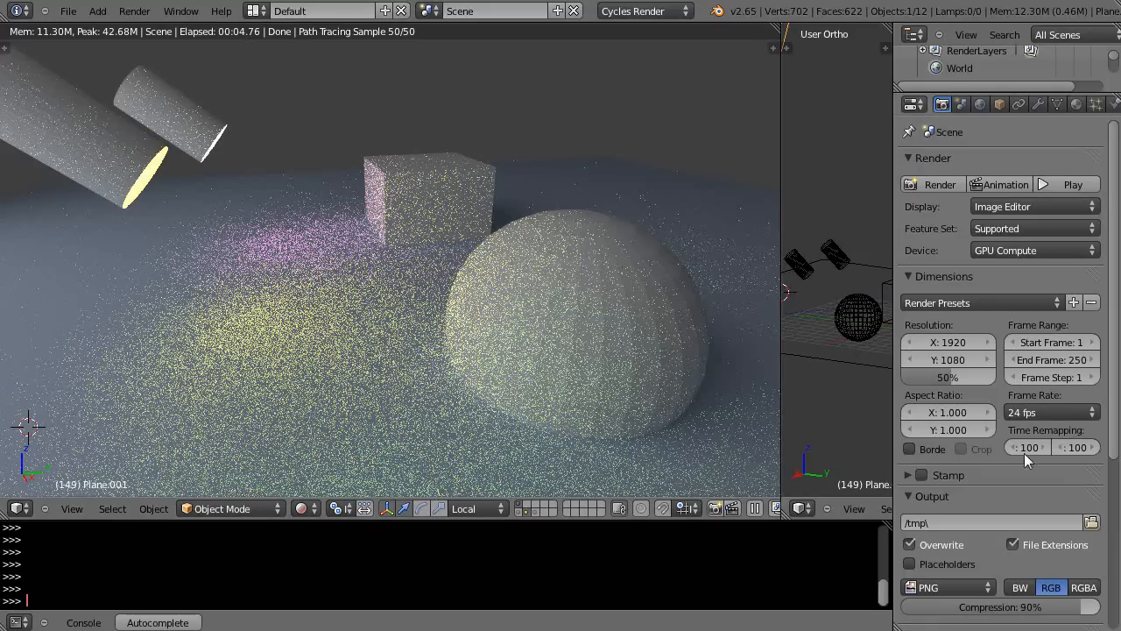
pyautogui.scroll(-3)
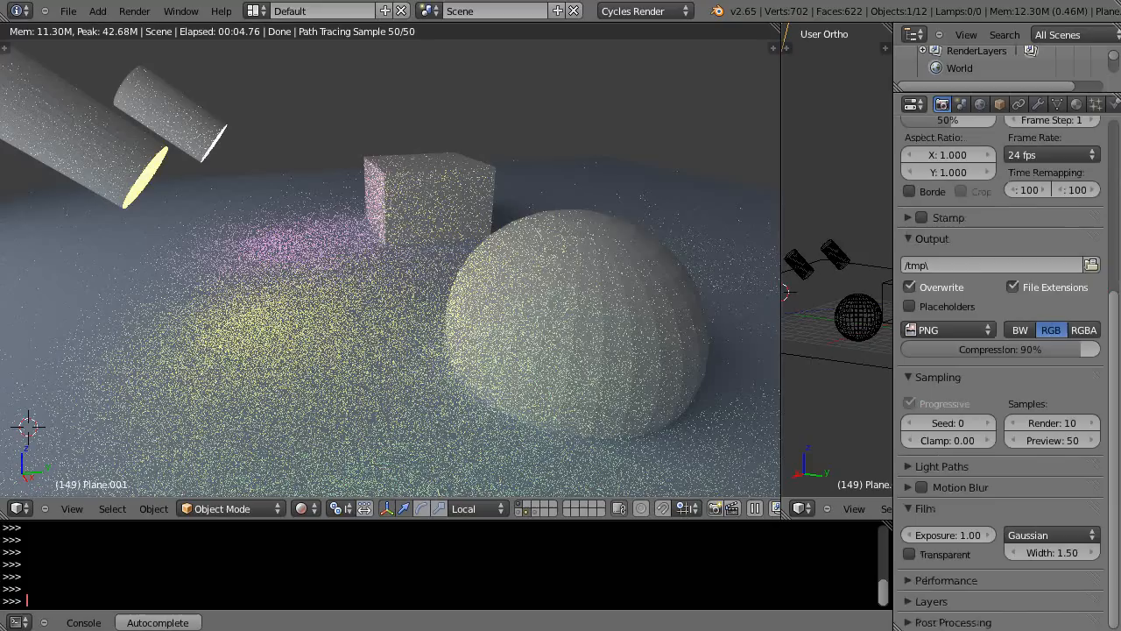
pyautogui.moveTo(361, 312)
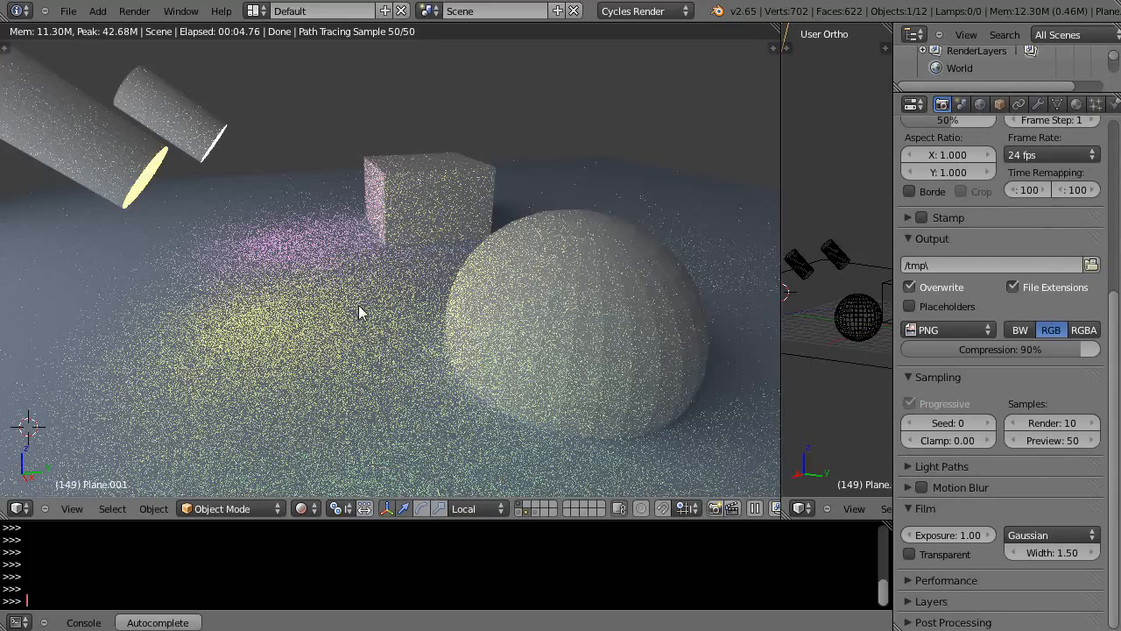
# Set the Cycles viewport preview samples to 100 and let the preview finish rendering
pyautogui.click(1052, 440)
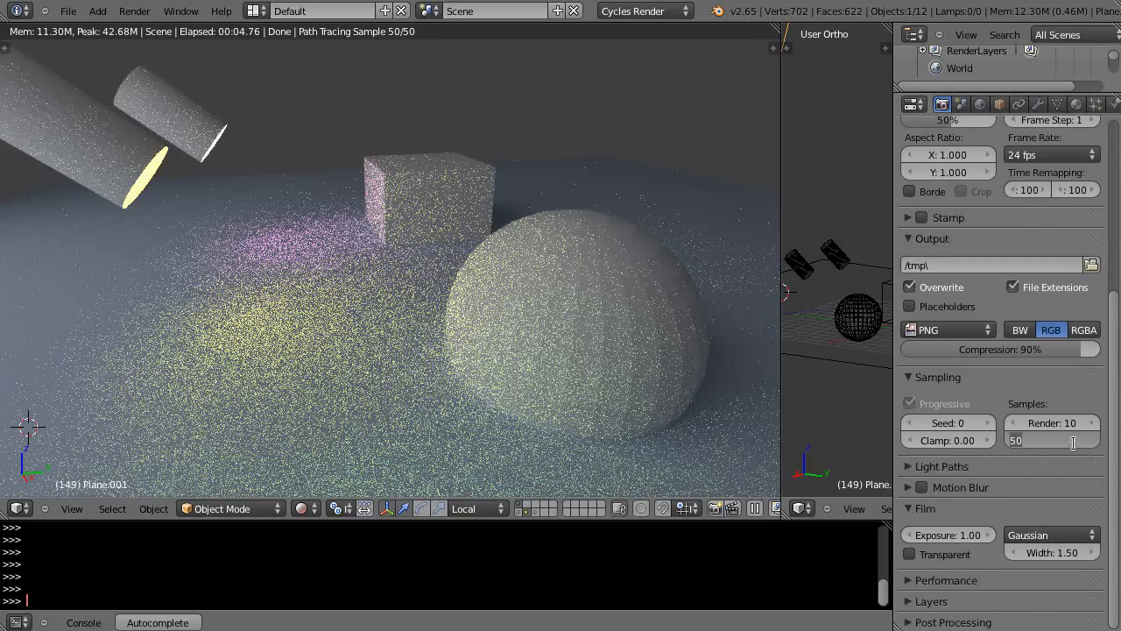
pyautogui.write('100')
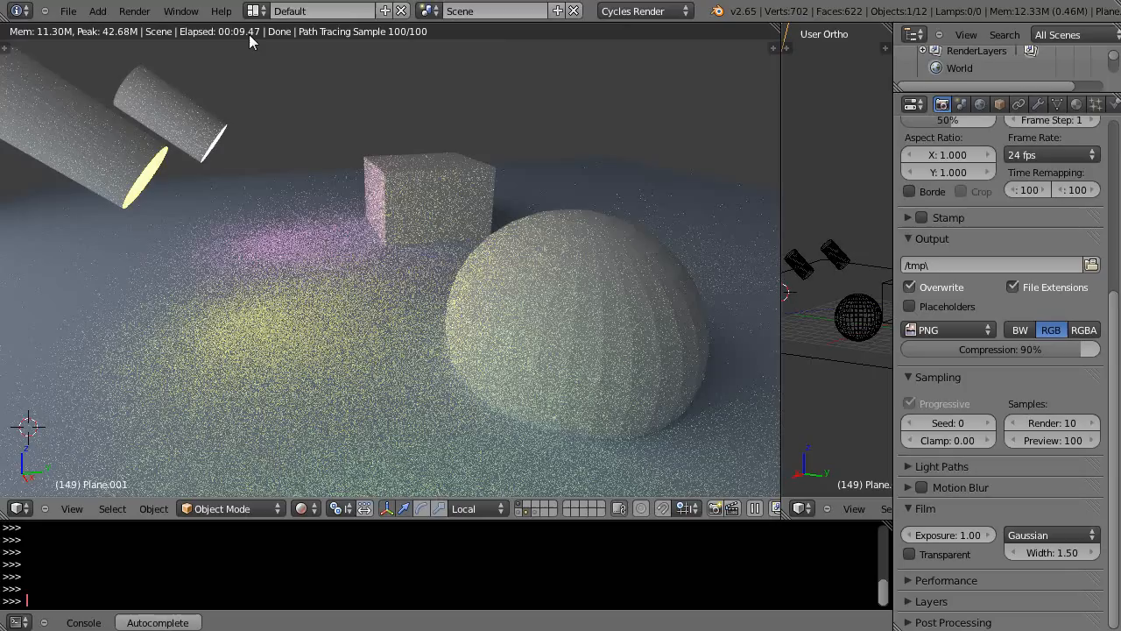
pyautogui.moveTo(480, 364)
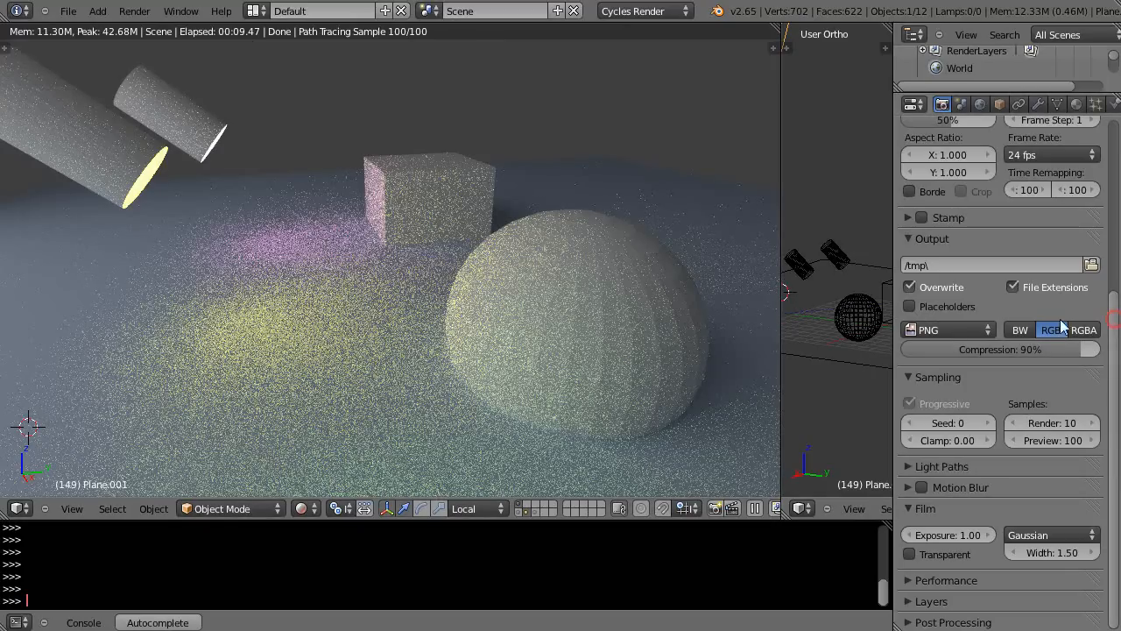
pyautogui.click(1051, 329)
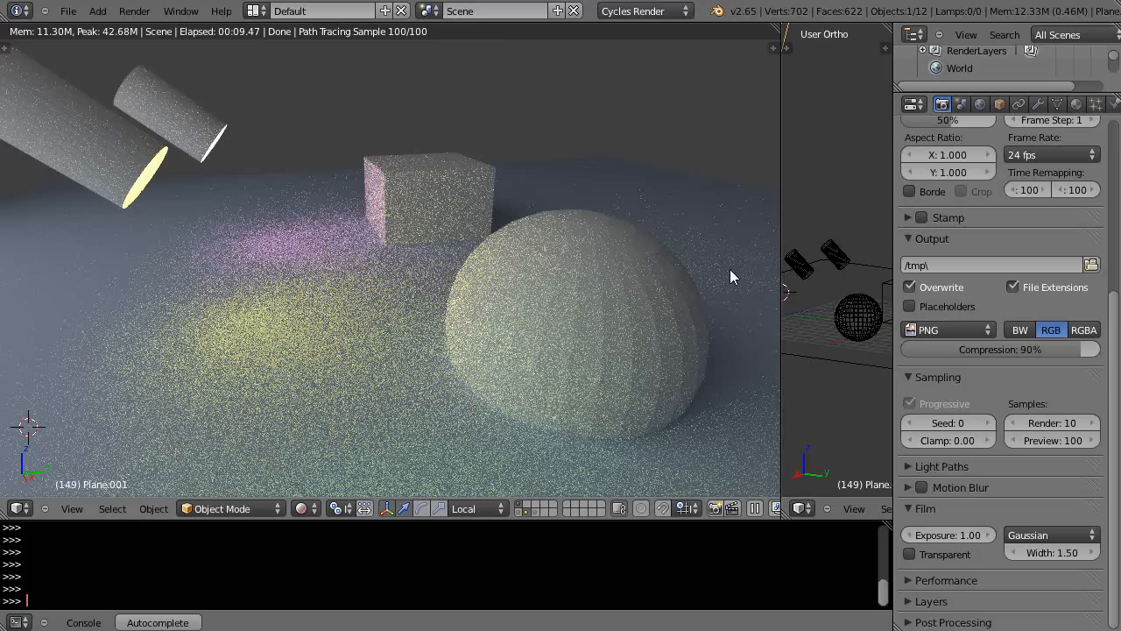
pyautogui.moveTo(764, 349)
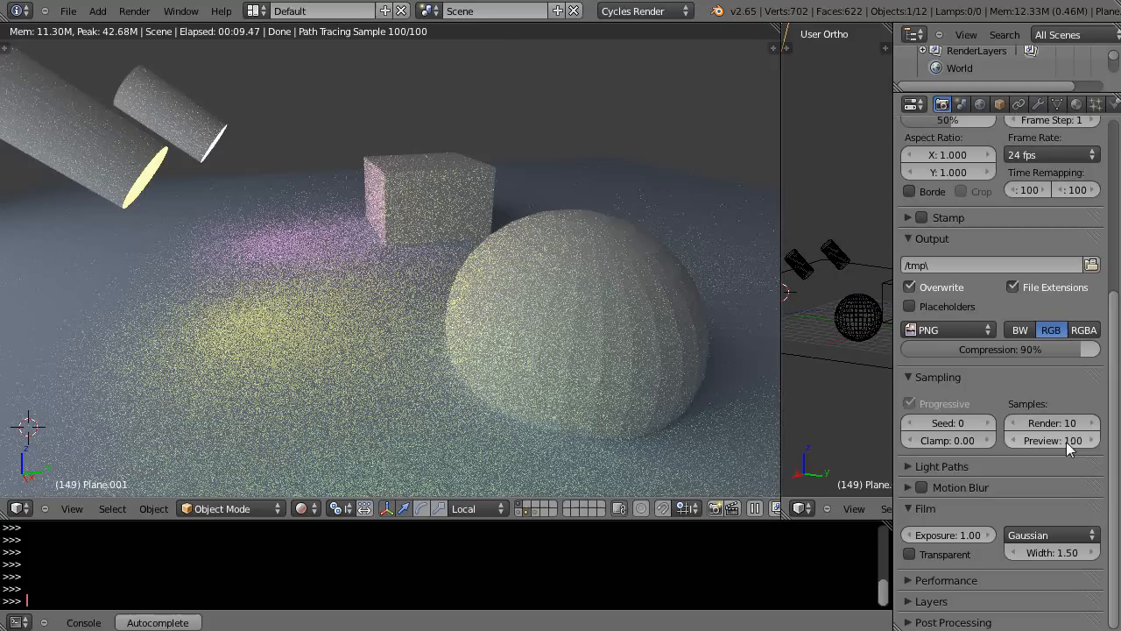
pyautogui.moveTo(1073, 439)
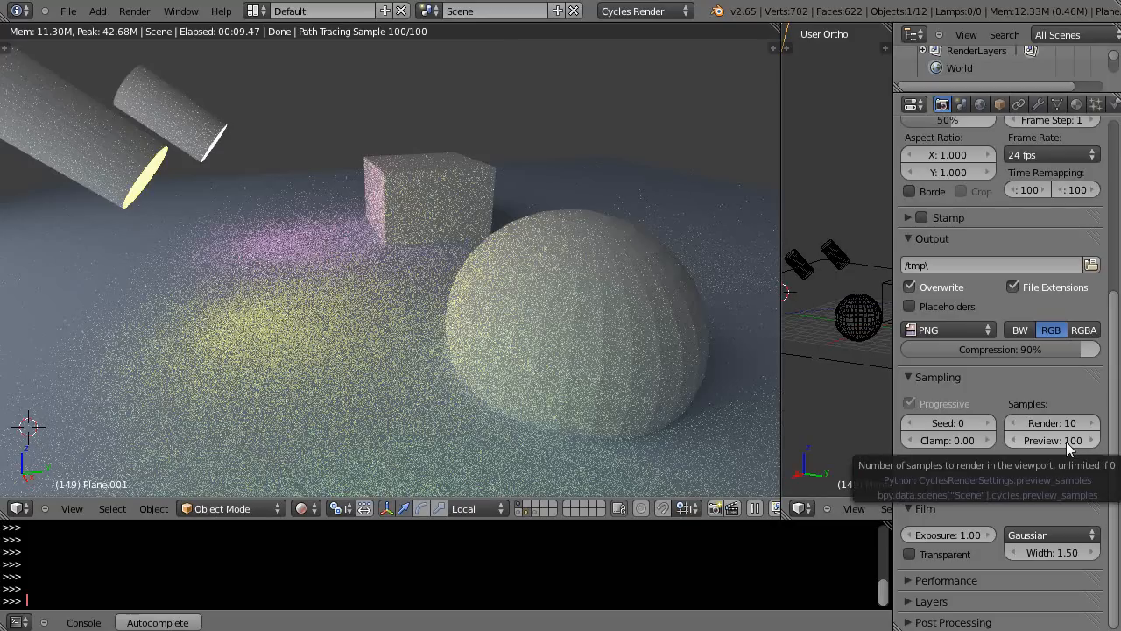
# Raise the viewport preview samples to 3000 so the preview re-renders smoother
pyautogui.click(1051, 440)
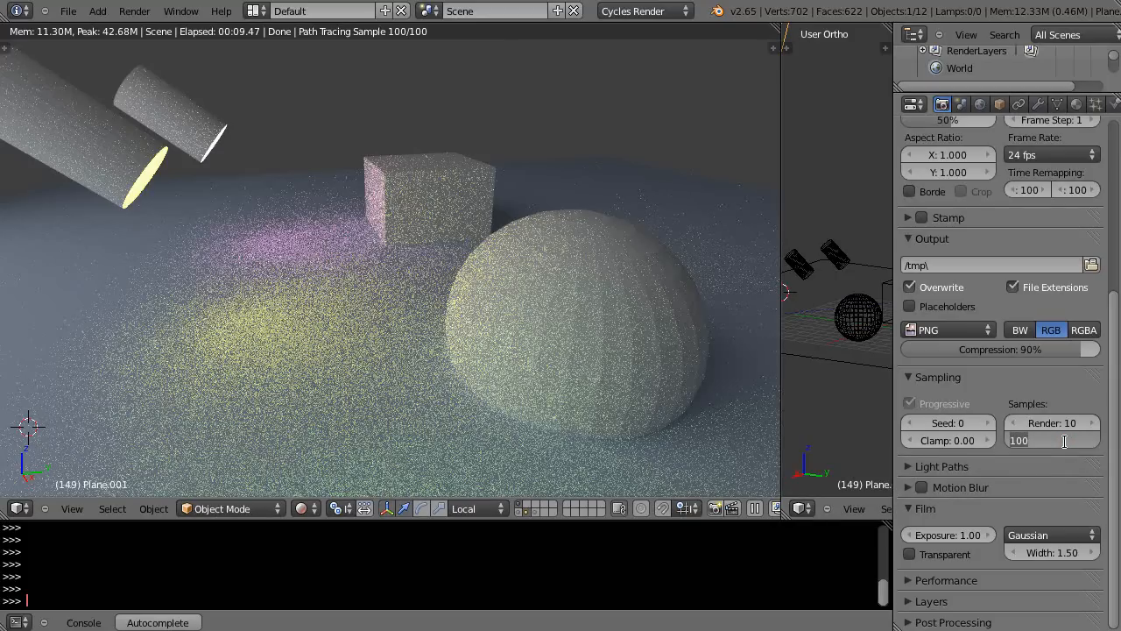
pyautogui.write('3000')
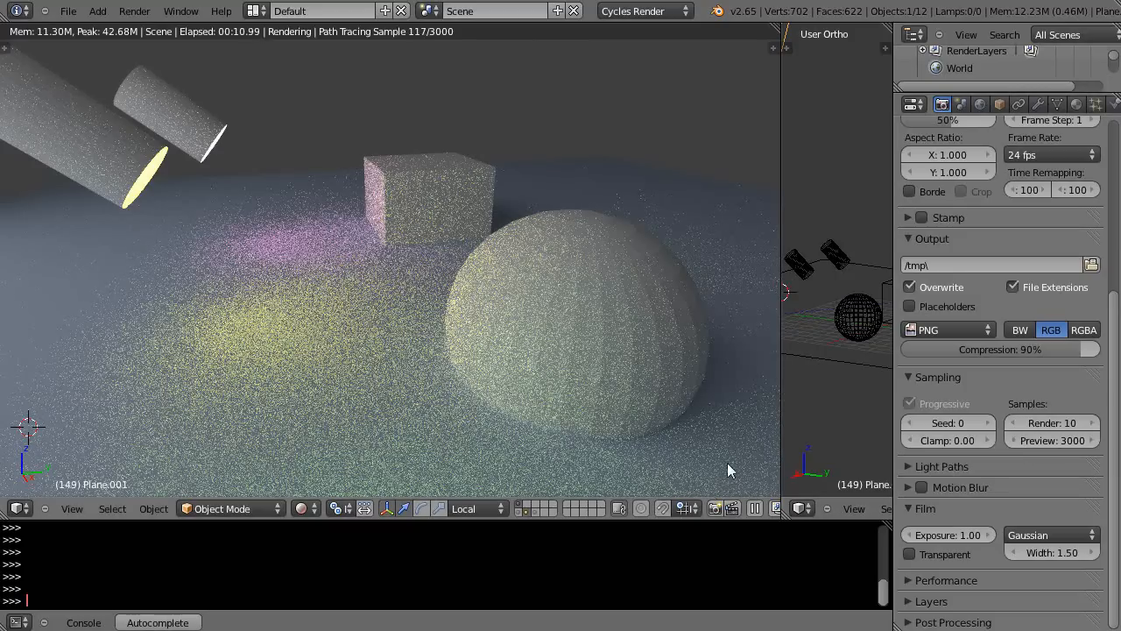
pyautogui.moveTo(463, 46)
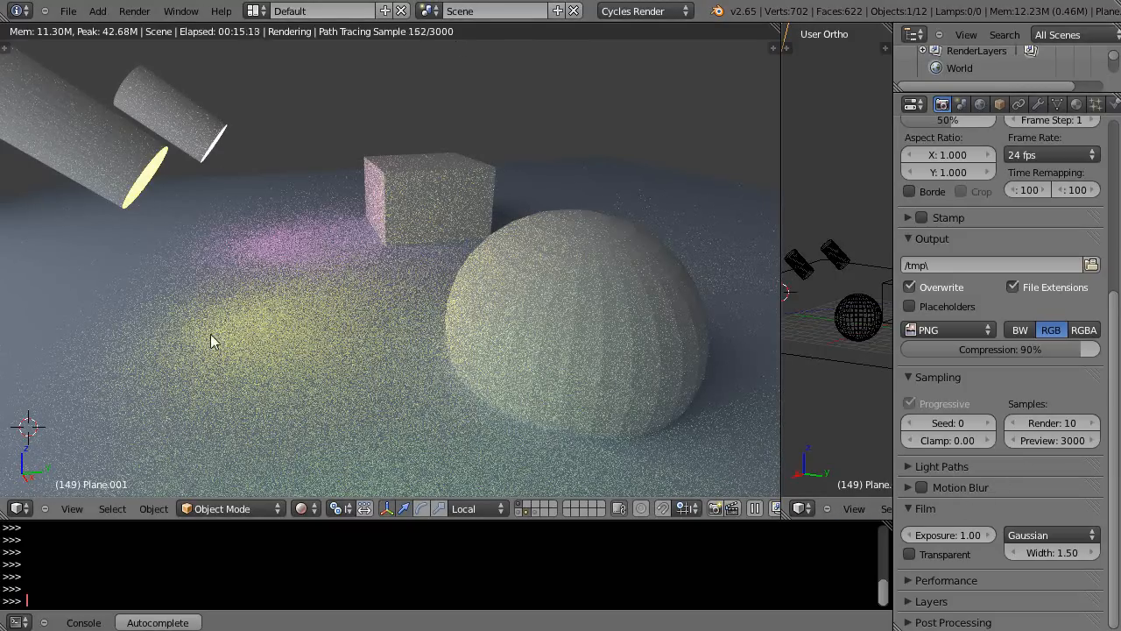
pyautogui.moveTo(219, 413)
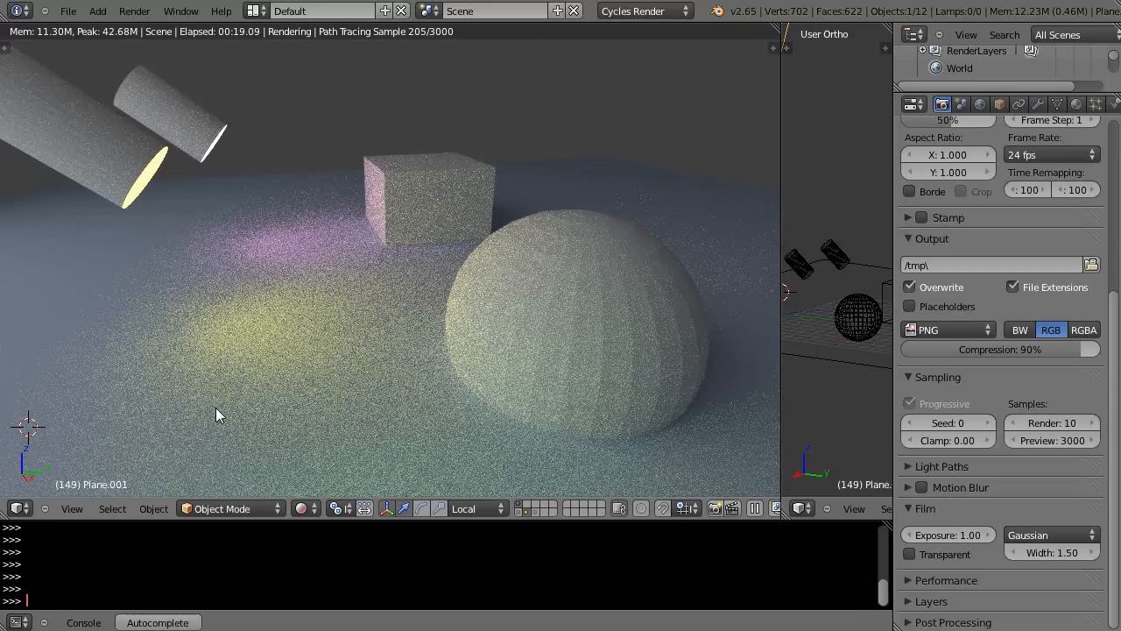
pyautogui.moveTo(144, 420)
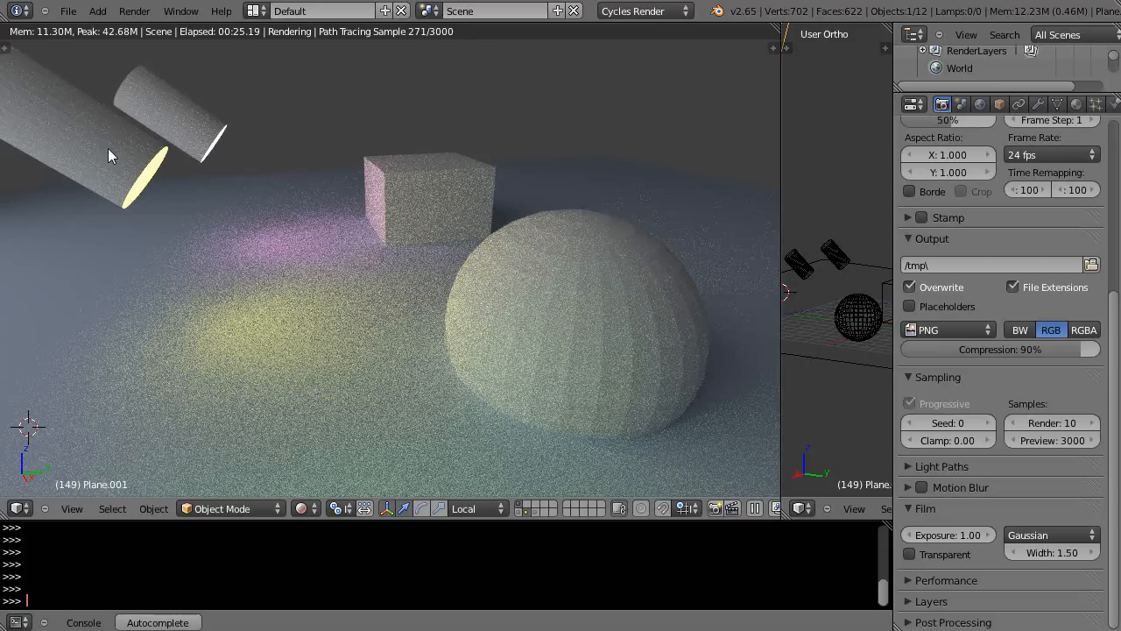
pyautogui.moveTo(638, 382)
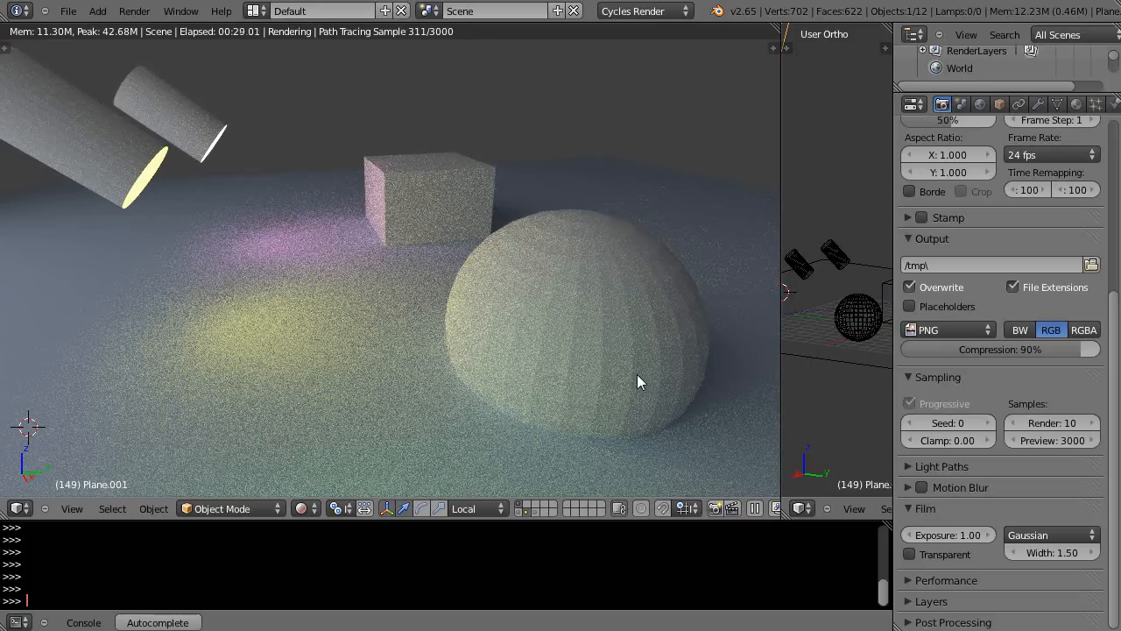
pyautogui.moveTo(734, 475)
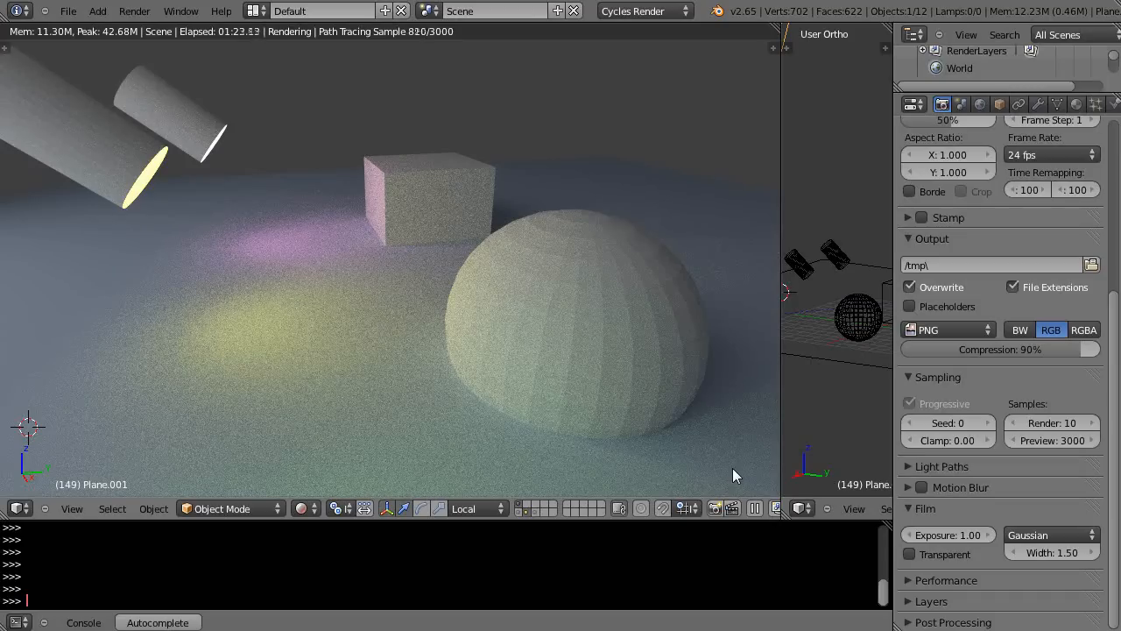
pyautogui.moveTo(96, 158)
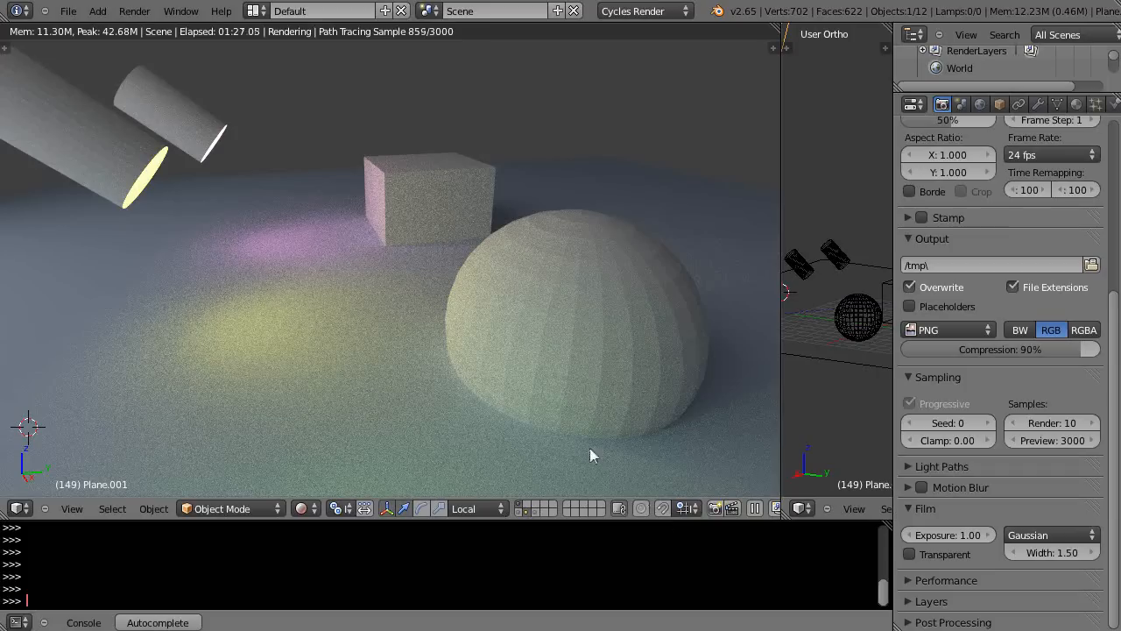
pyautogui.moveTo(263, 400)
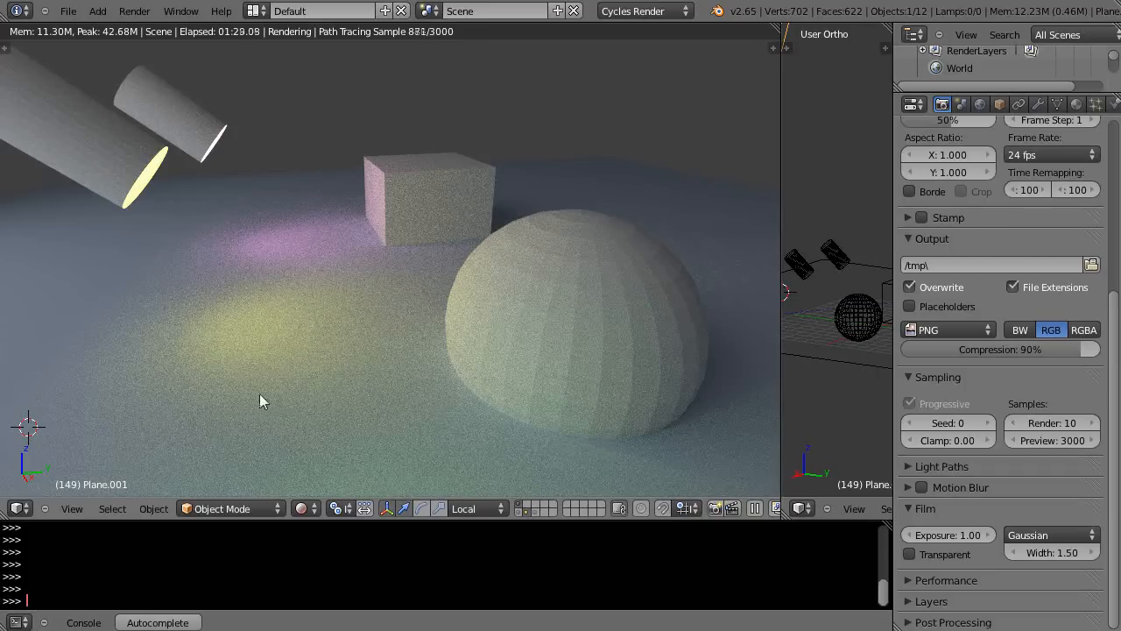
pyautogui.moveTo(435, 45)
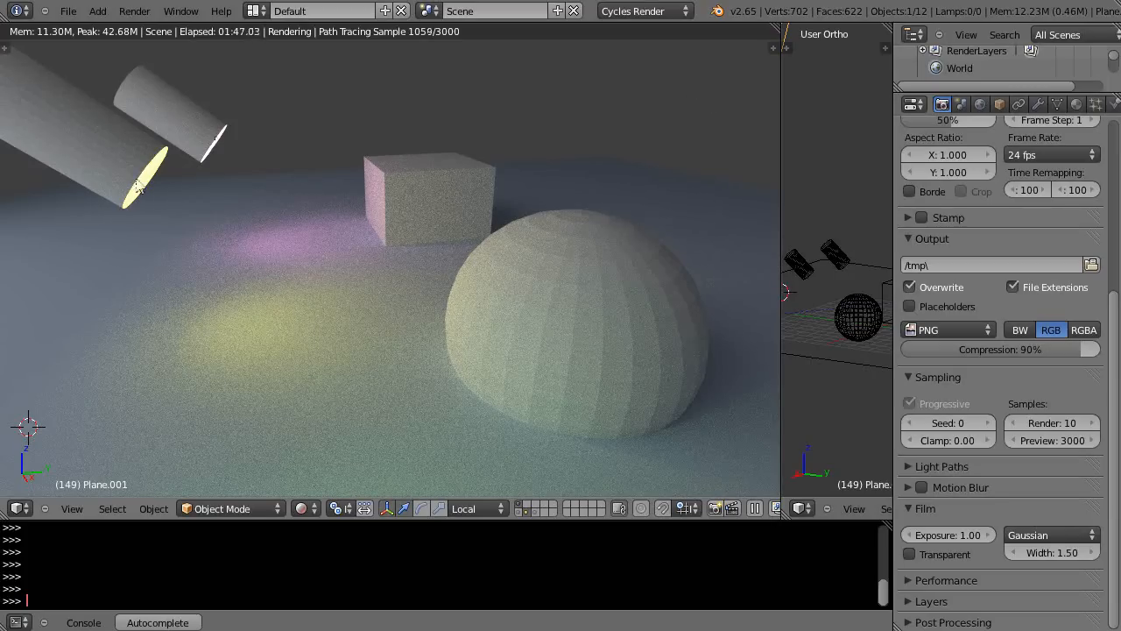
pyautogui.moveTo(84, 127)
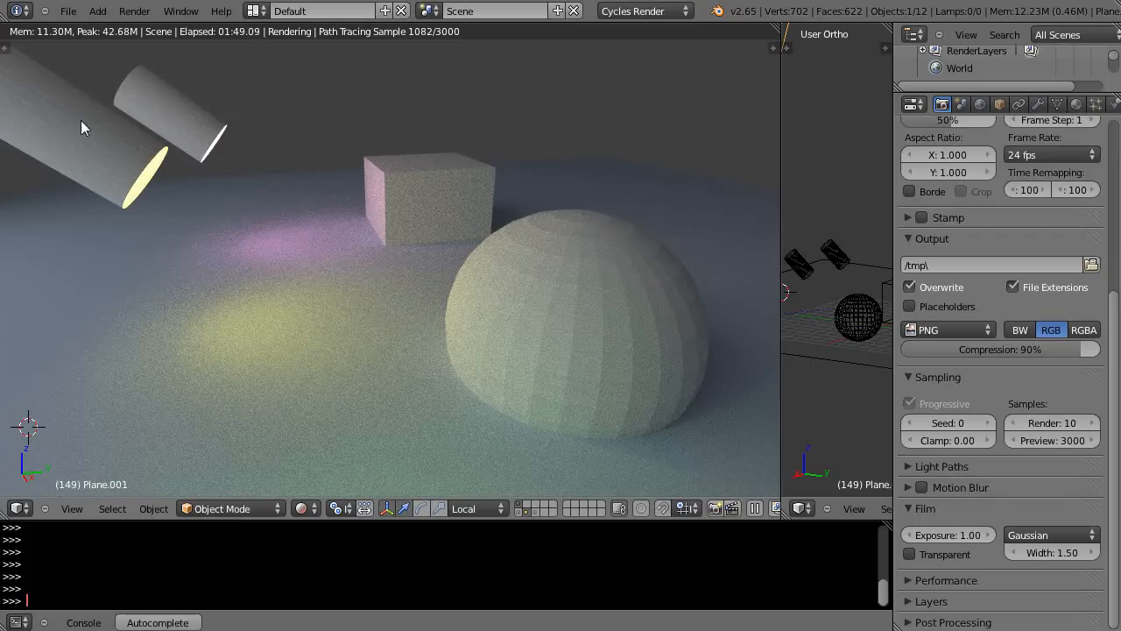
pyautogui.moveTo(74, 229)
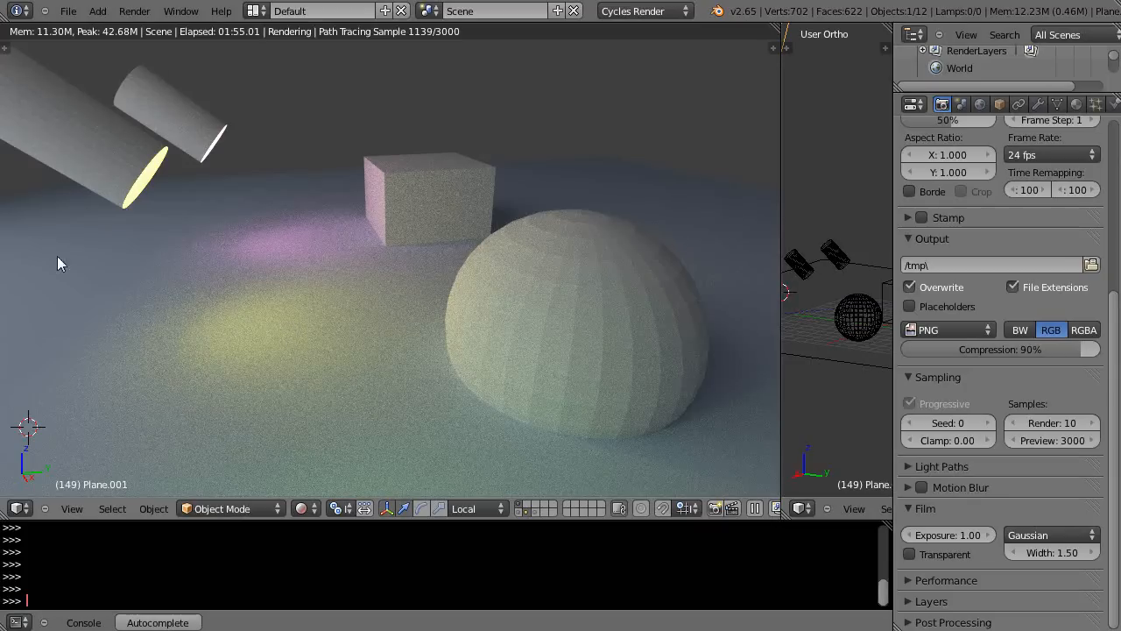
pyautogui.moveTo(270, 487)
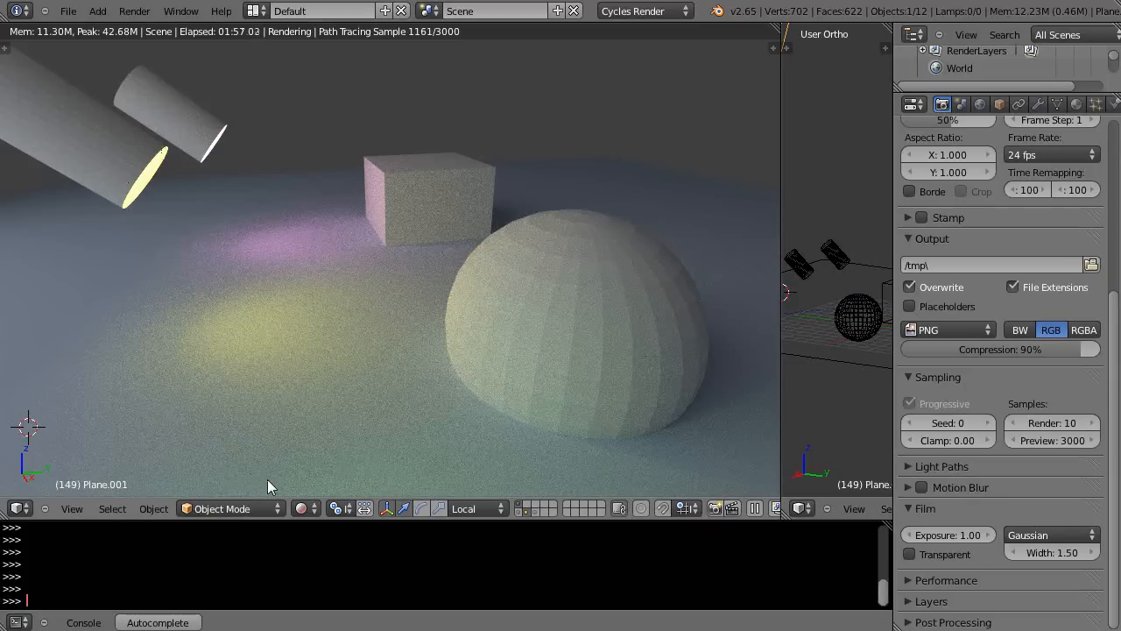
pyautogui.moveTo(301, 470)
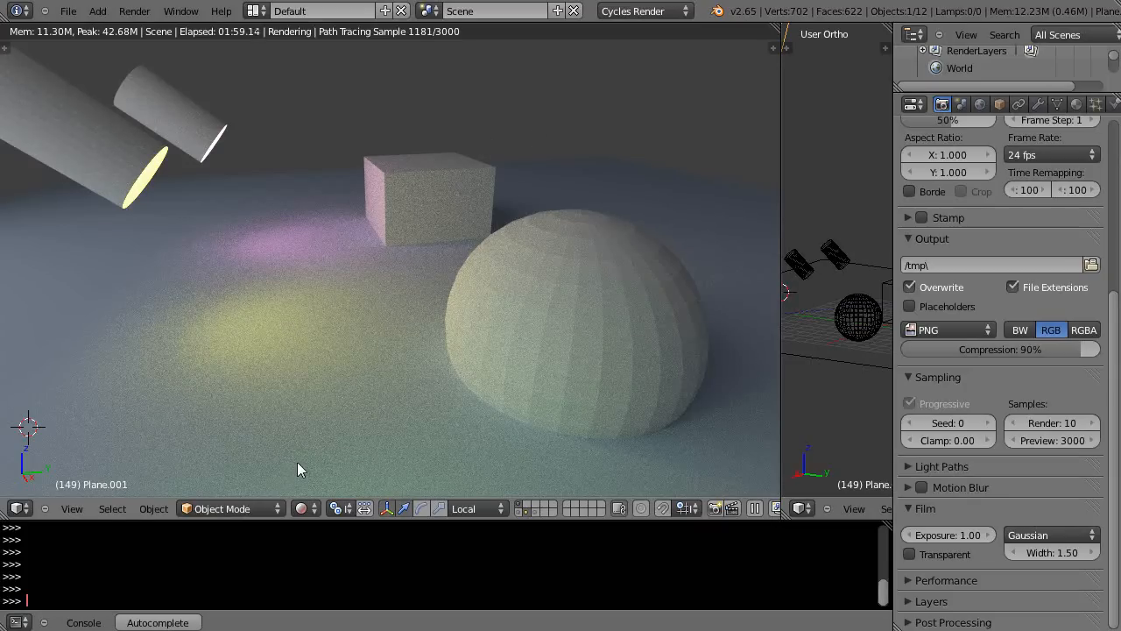
pyautogui.moveTo(400, 466)
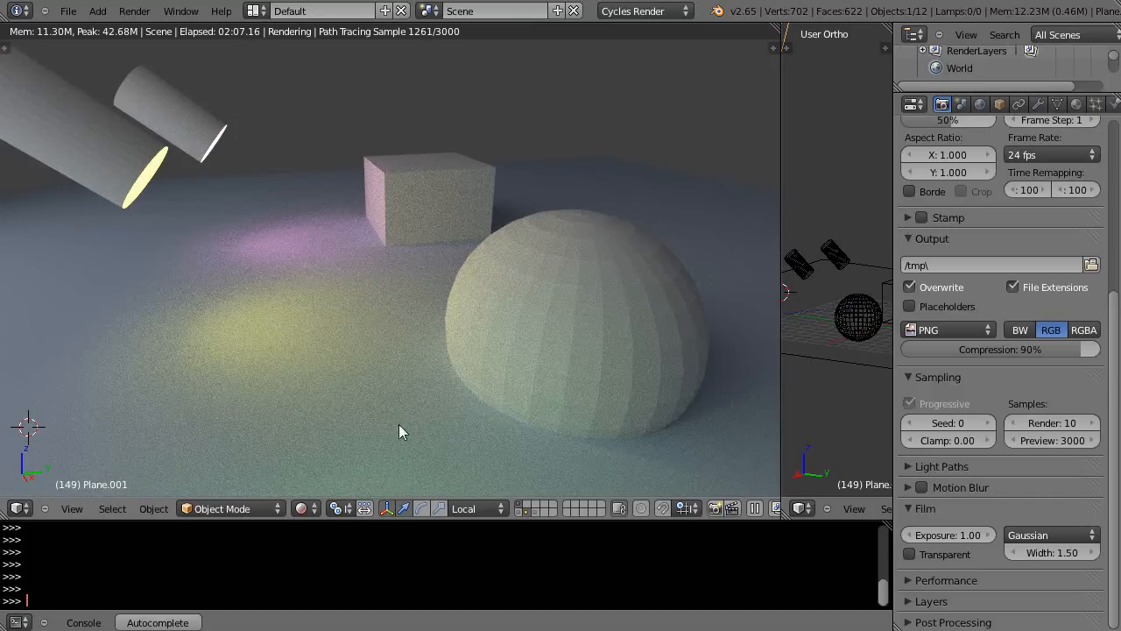
pyautogui.moveTo(74, 254)
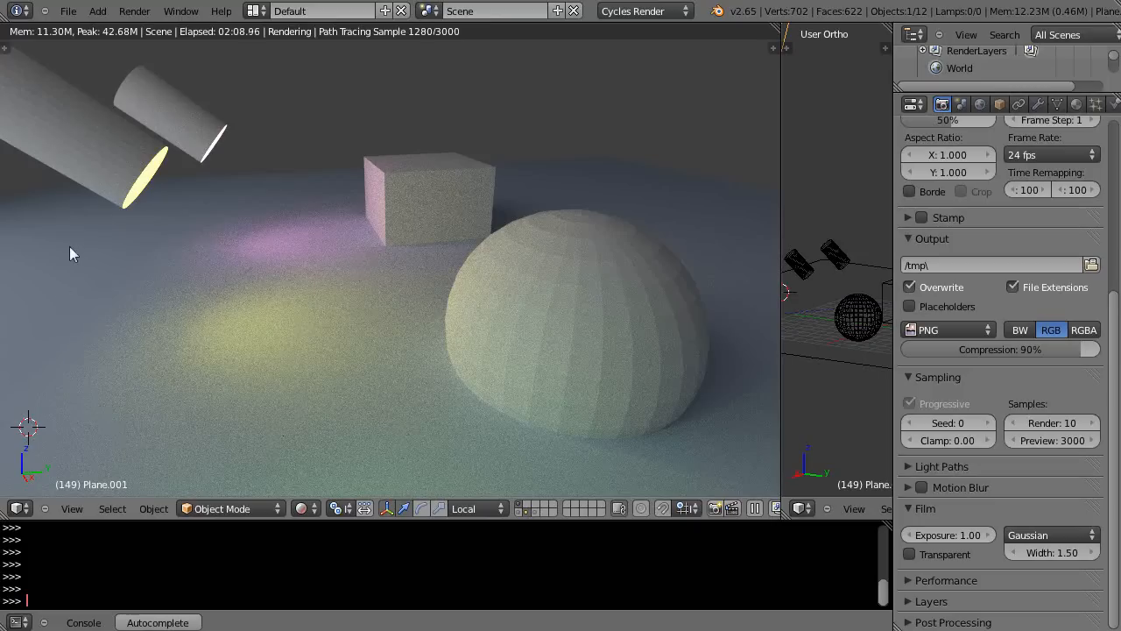